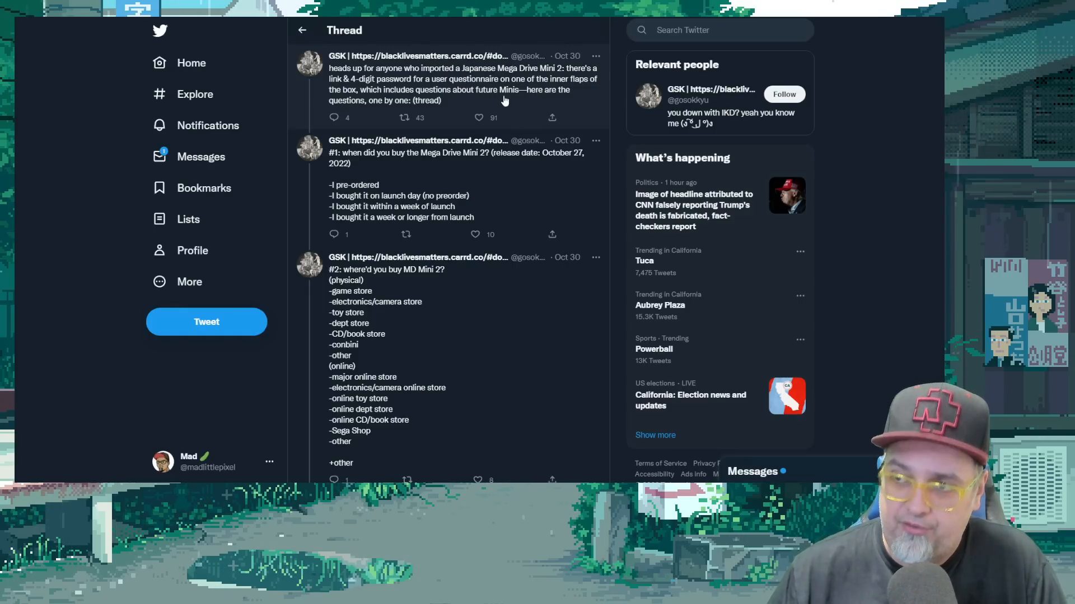
Scroll the questionnaire thread down until the #3 and #4 question tweets are visible.
scroll(down, 3)
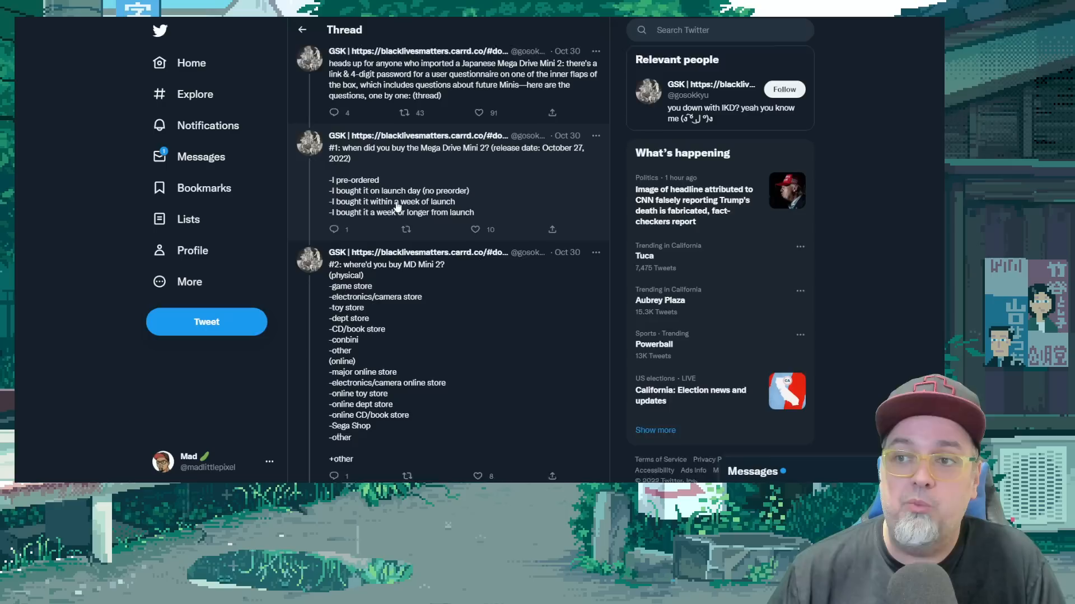
scroll(down, 3)
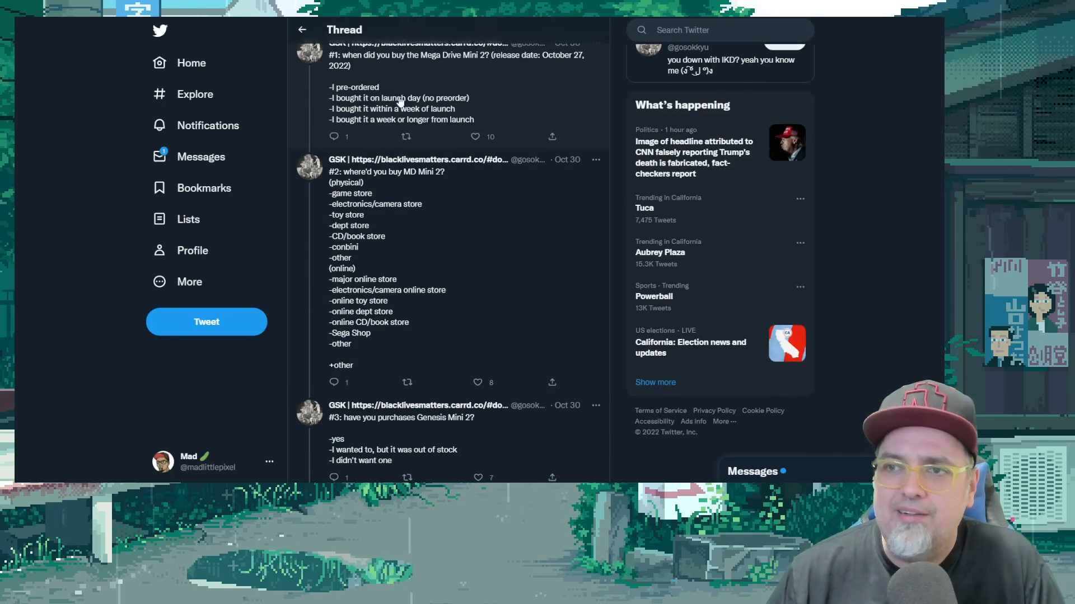
mouse_move(394, 254)
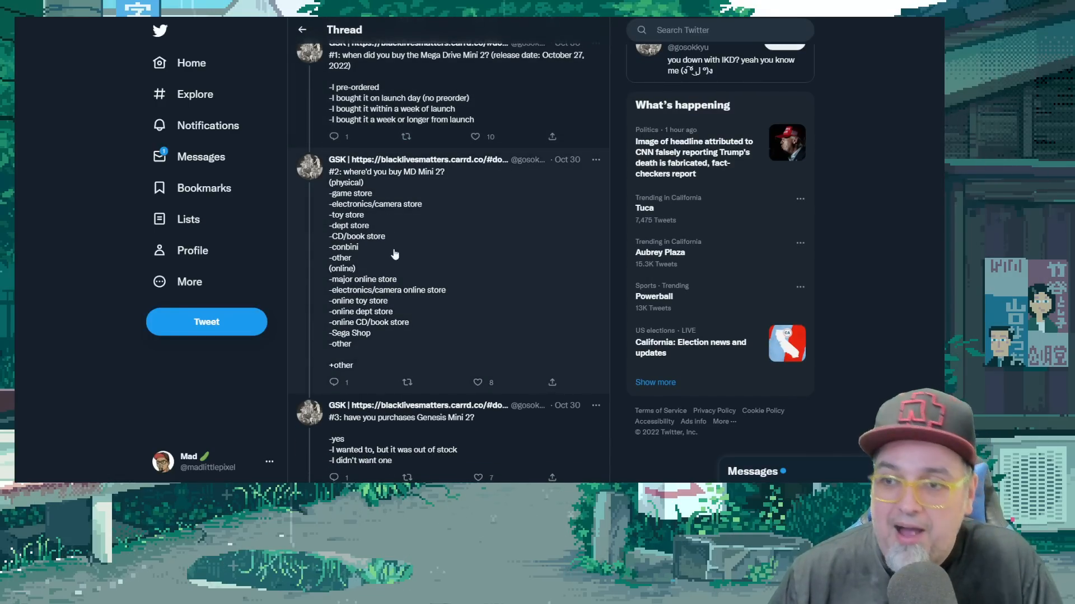
scroll(down, 3)
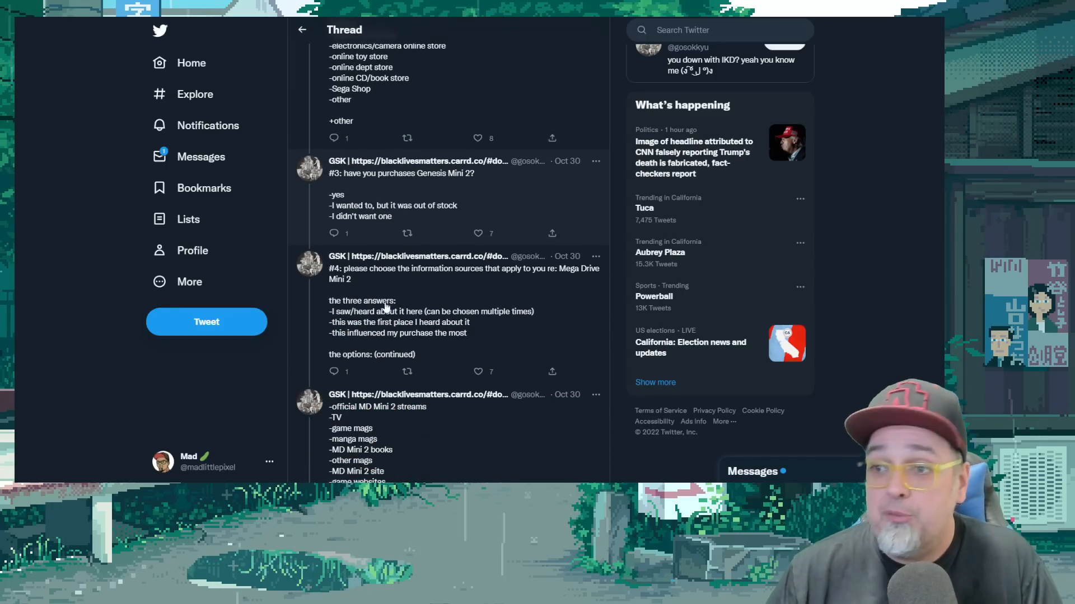
mouse_move(411, 174)
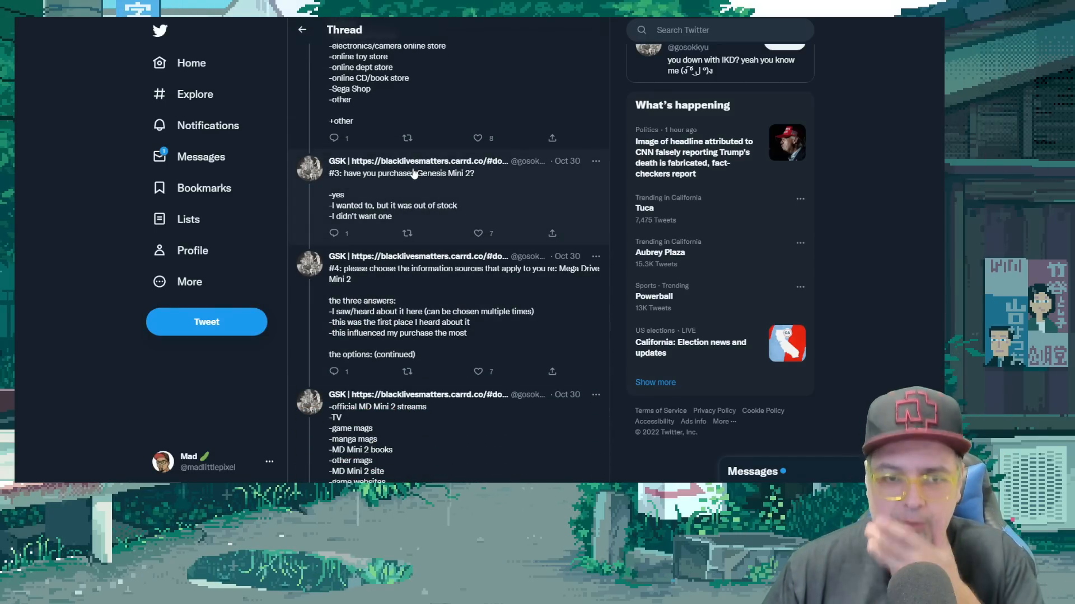
mouse_move(407, 254)
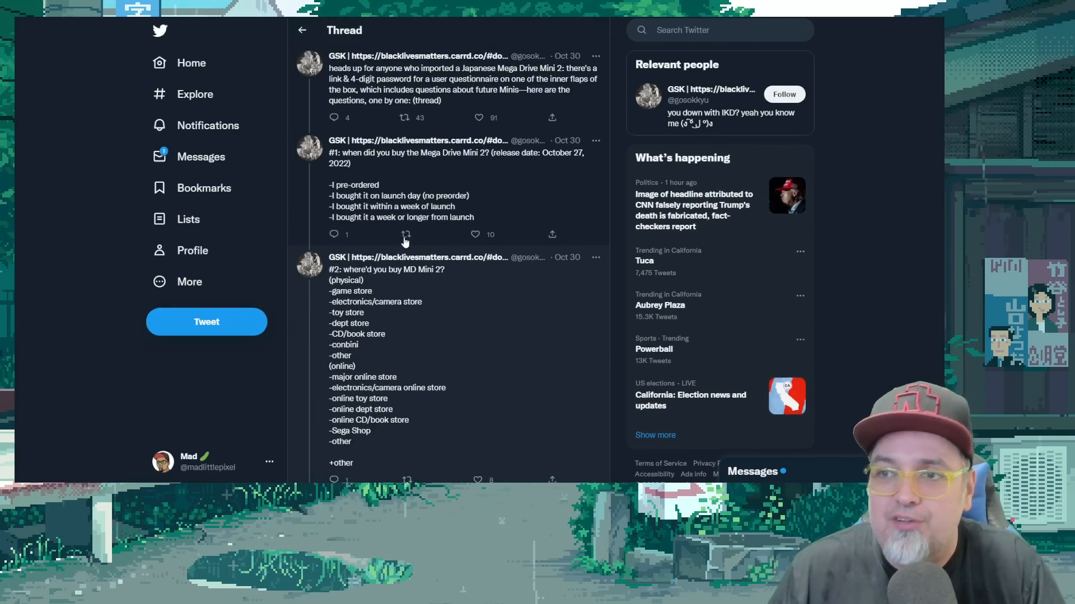
scroll(down, 3)
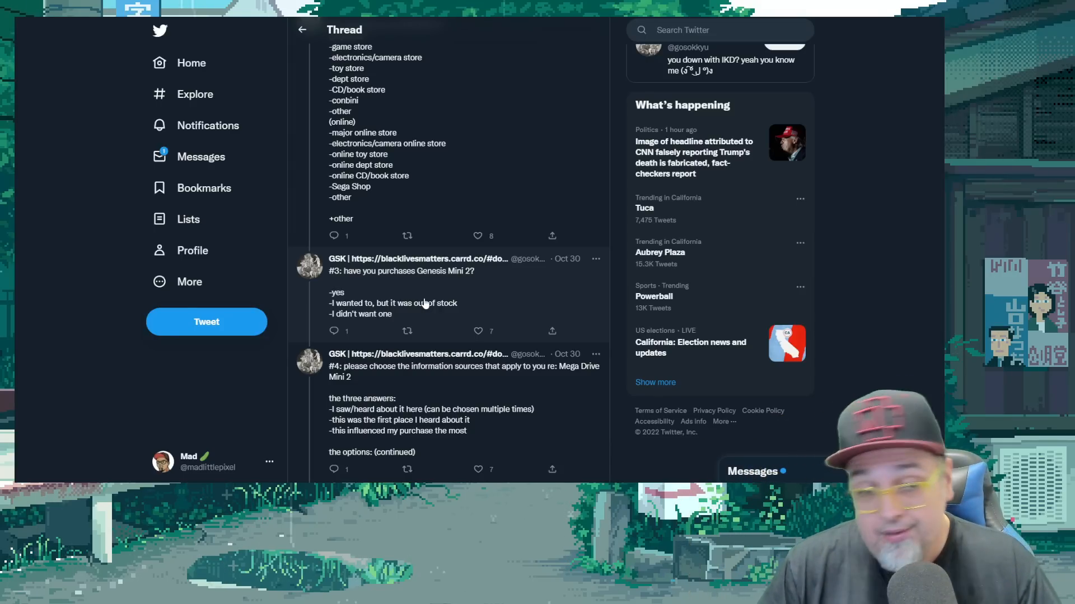
mouse_move(490, 286)
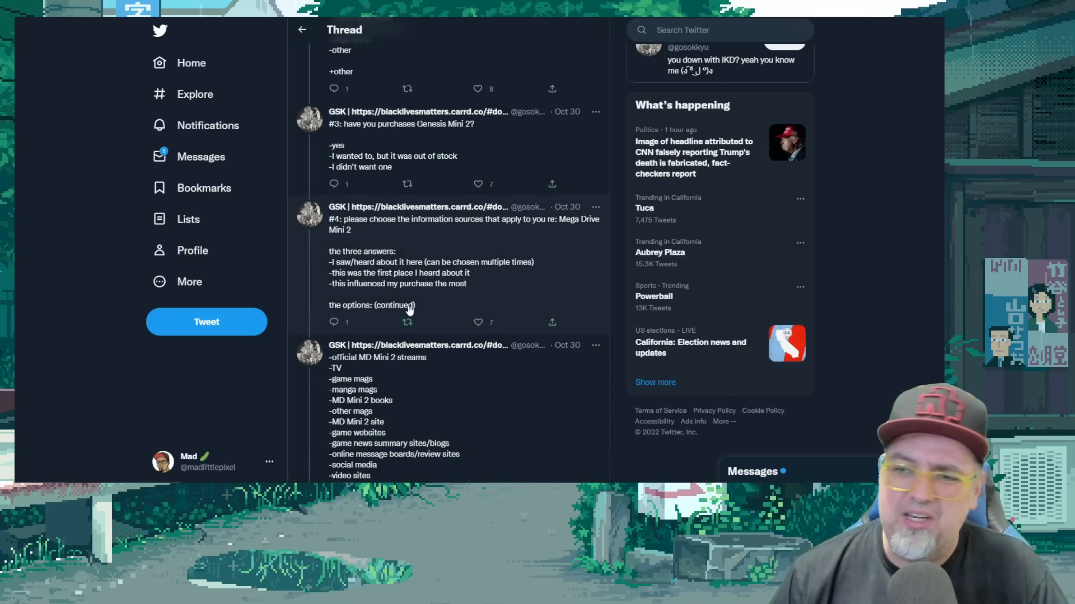
Scroll past questions #5–#8 to the products-purchased list and the #9 OG MD Mini games tweet.
scroll(down, 3)
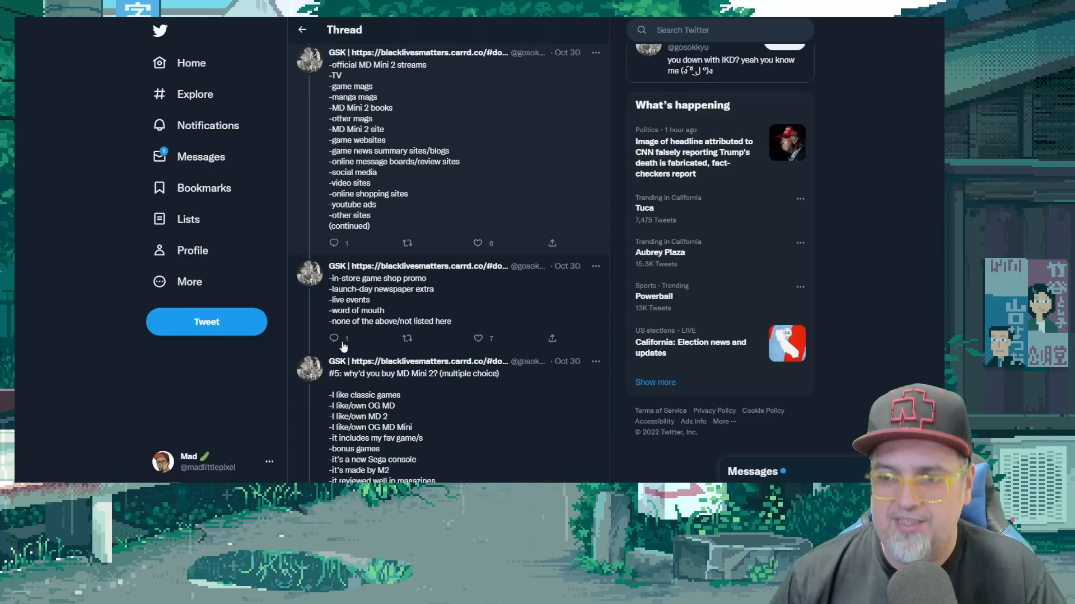
scroll(down, 3)
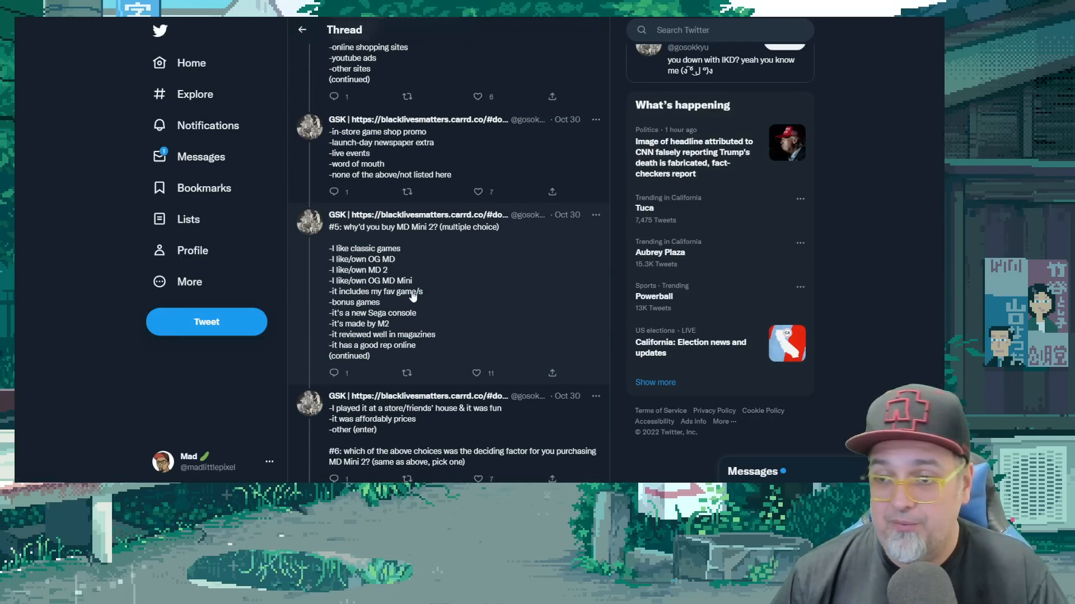
scroll(down, 3)
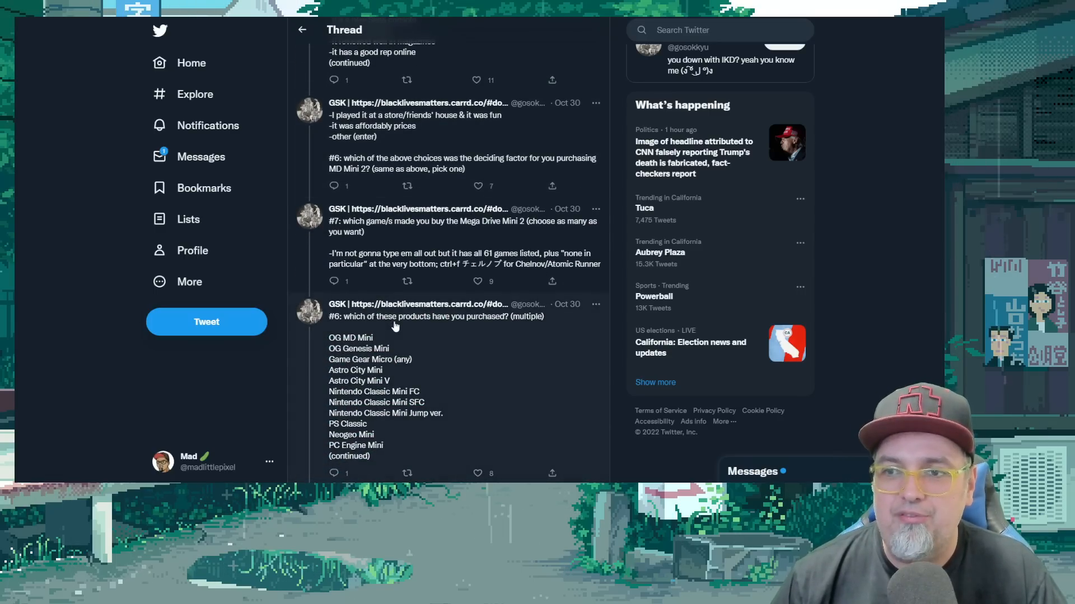
mouse_move(478, 242)
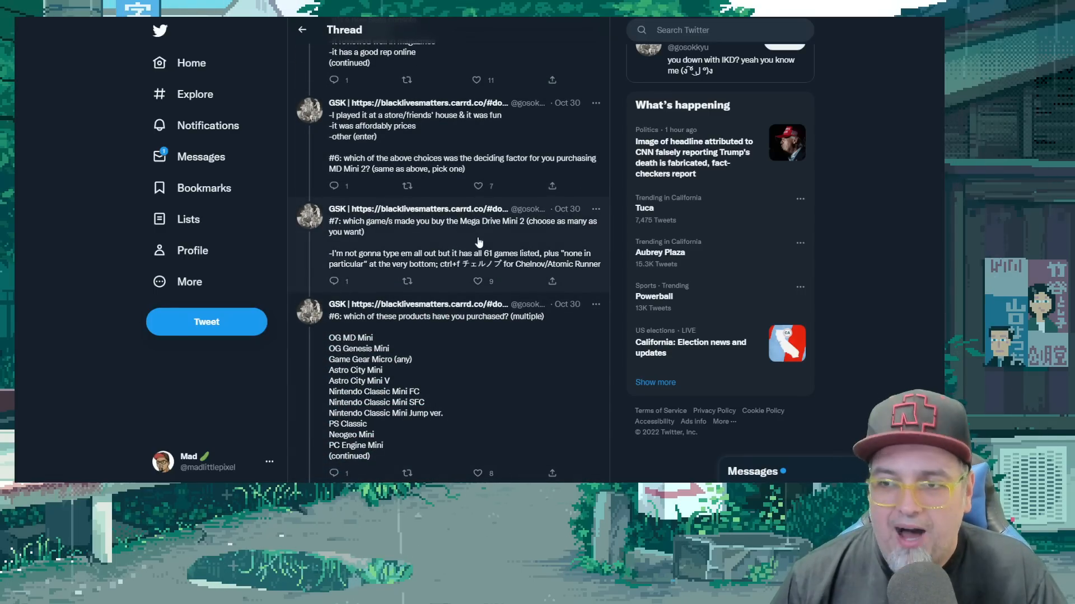
mouse_move(473, 323)
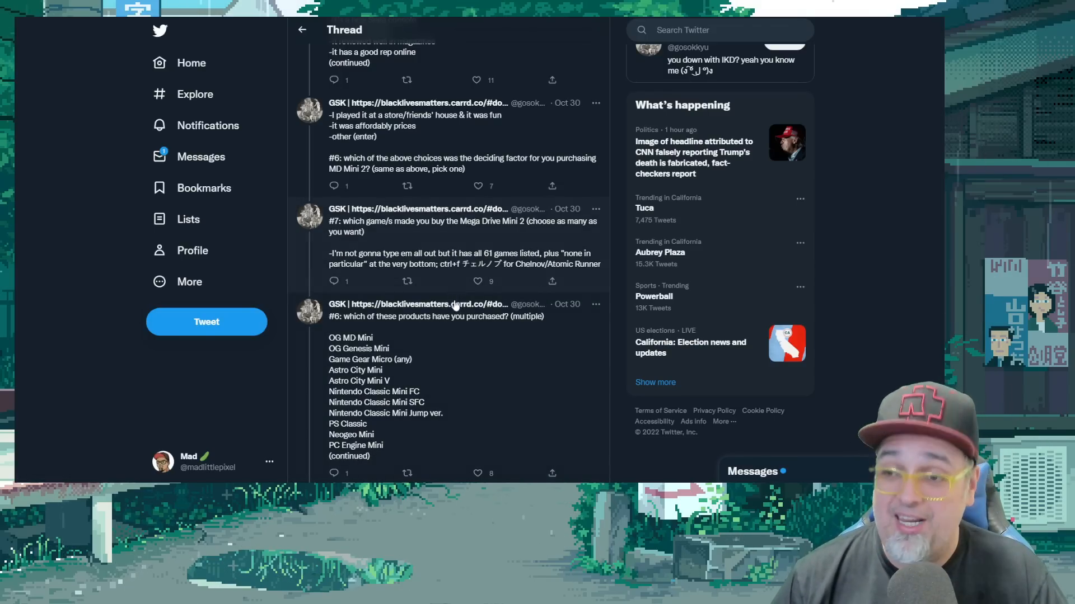
scroll(down, 3)
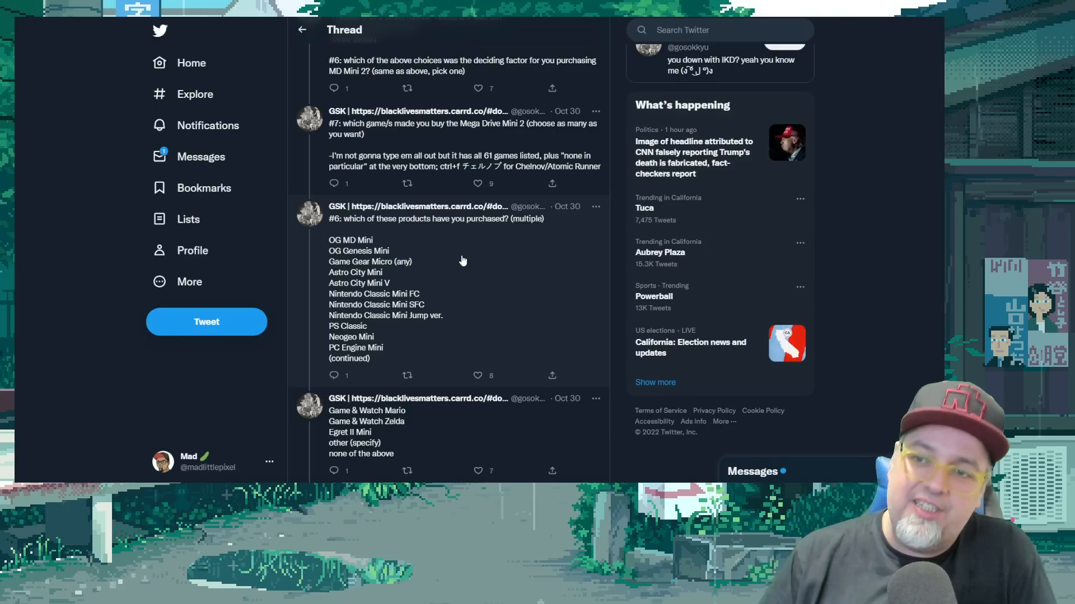
mouse_move(360, 223)
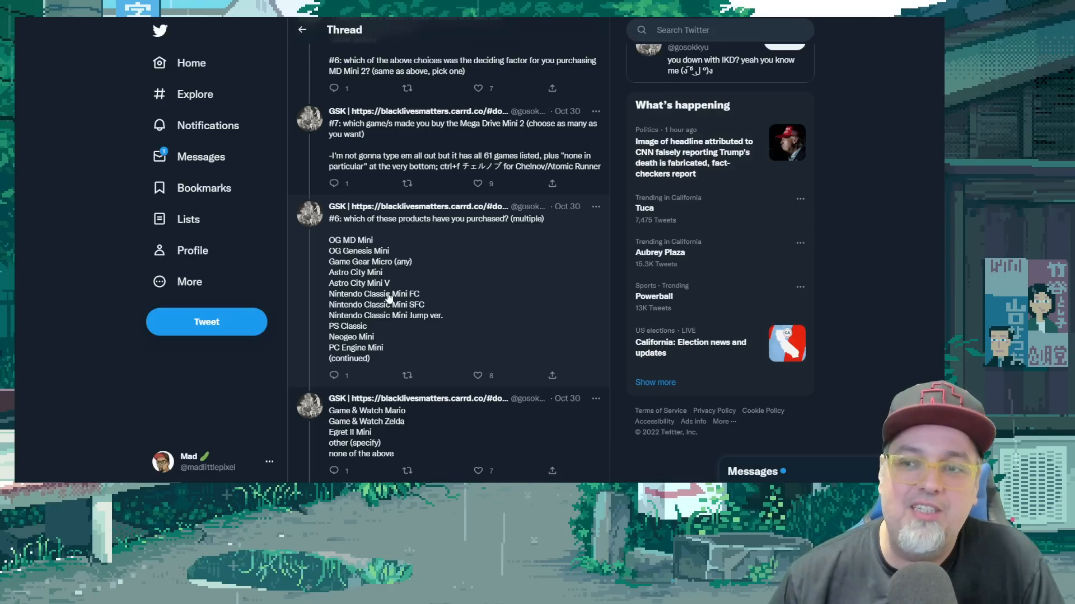
mouse_move(411, 331)
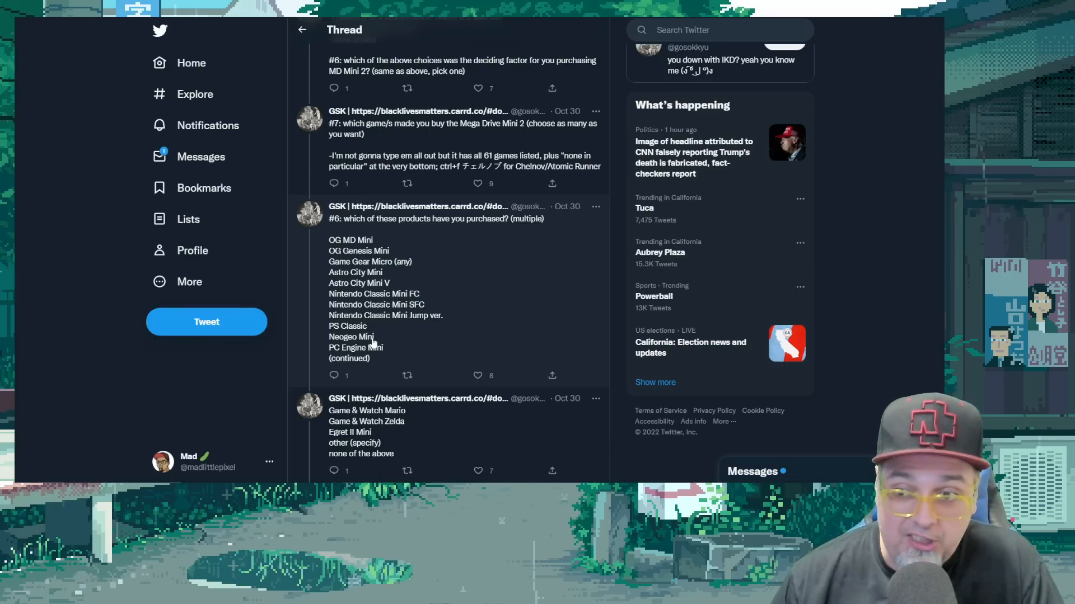
scroll(down, 3)
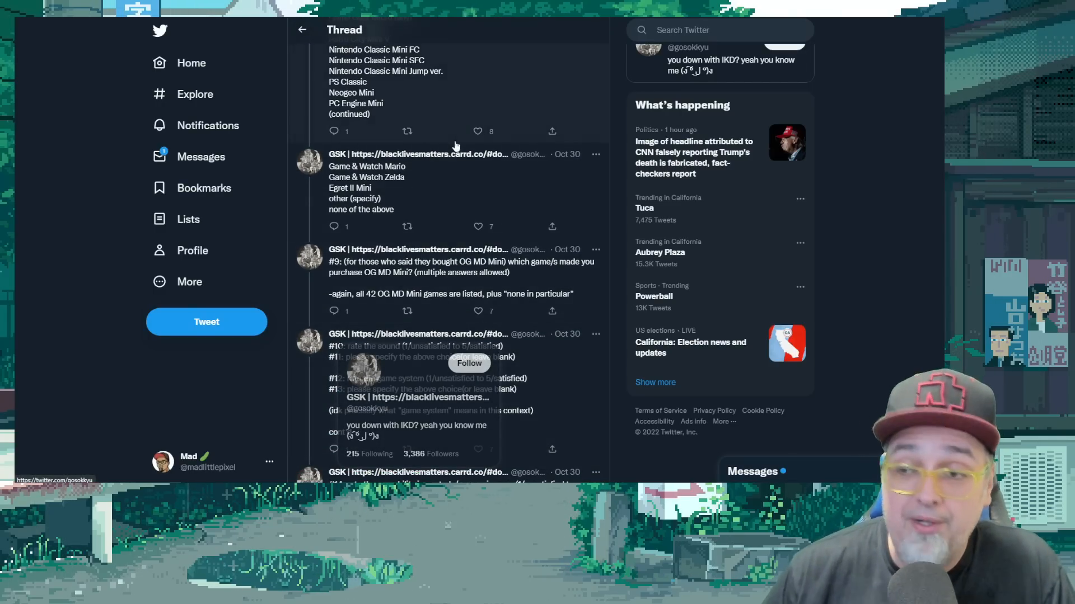
Scroll through the remaining tweets to the final #30 question on the next classic Sega hardware replica.
scroll(down, 3)
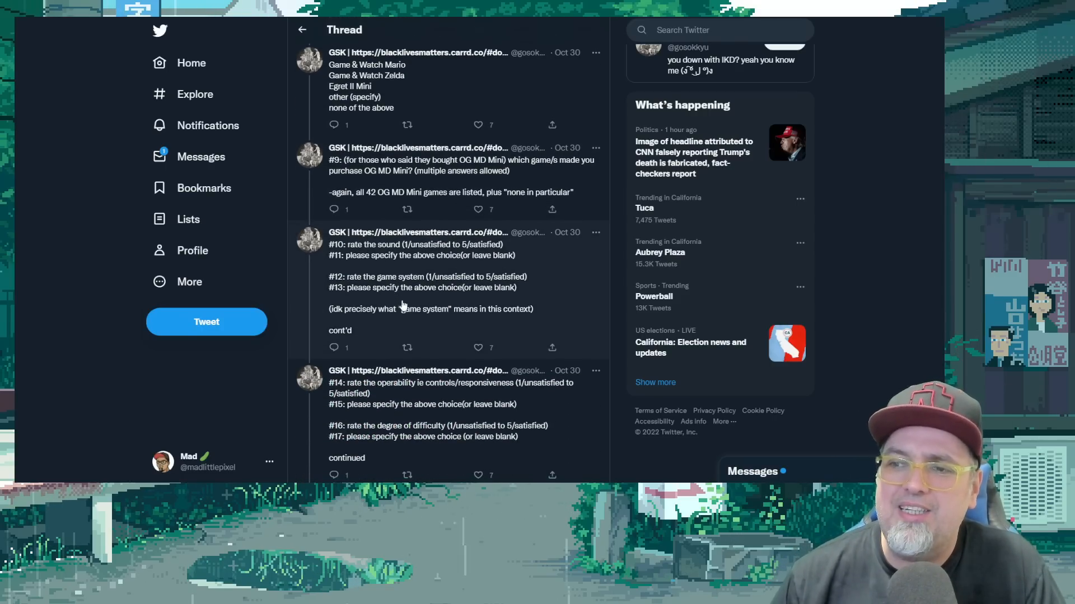
scroll(down, 3)
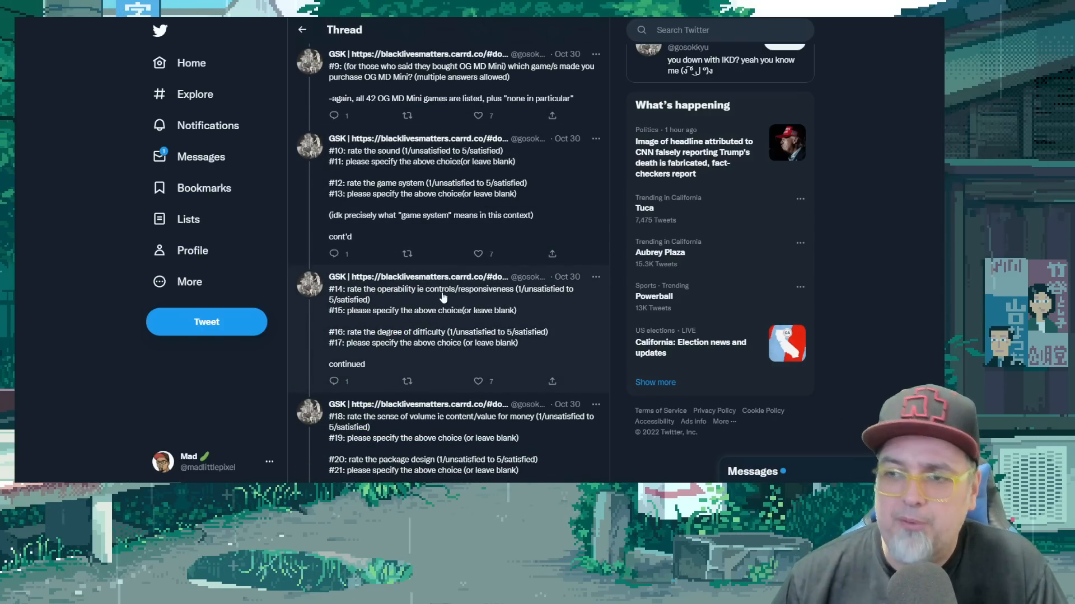
scroll(down, 3)
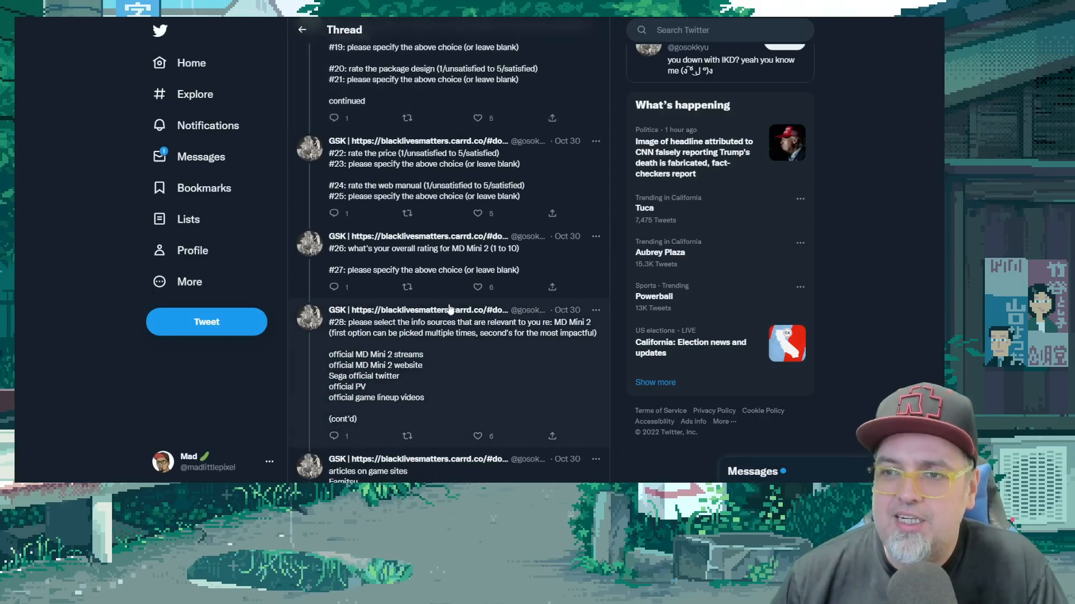
scroll(down, 3)
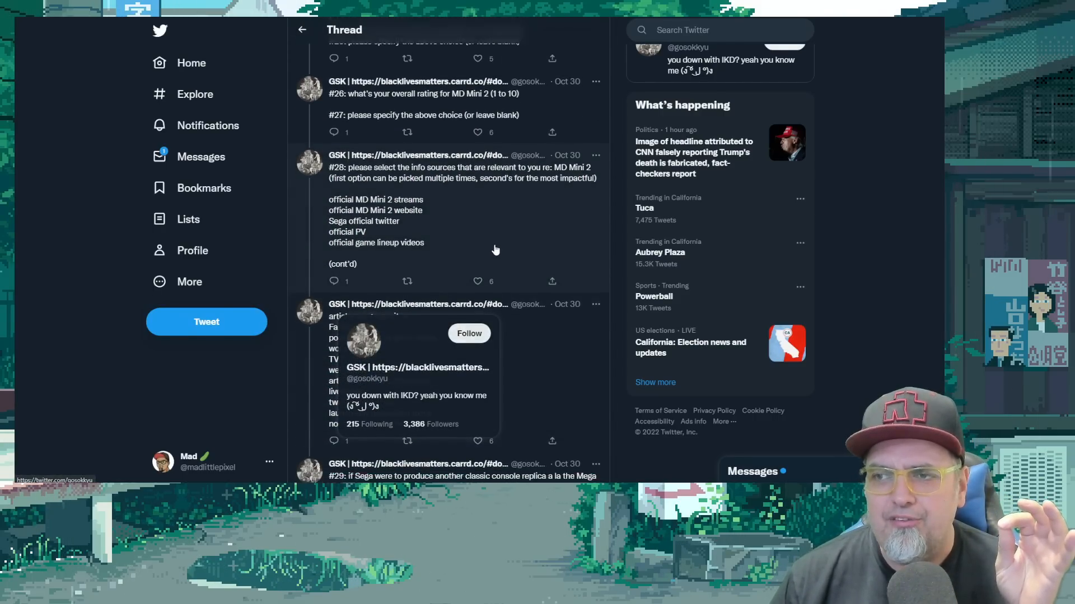
scroll(down, 3)
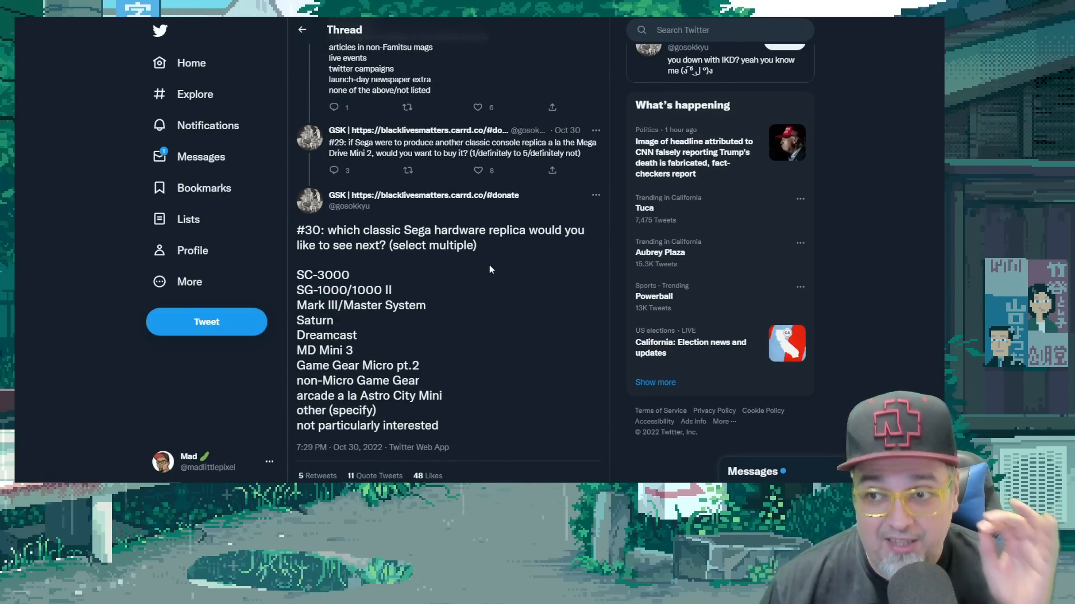
scroll(down, 3)
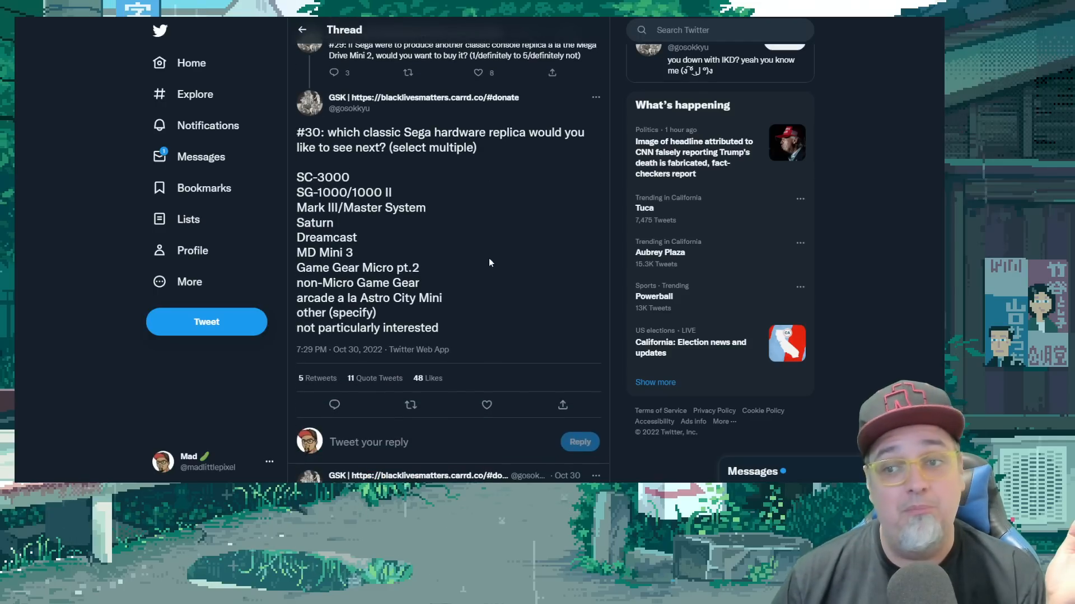
click(487, 404)
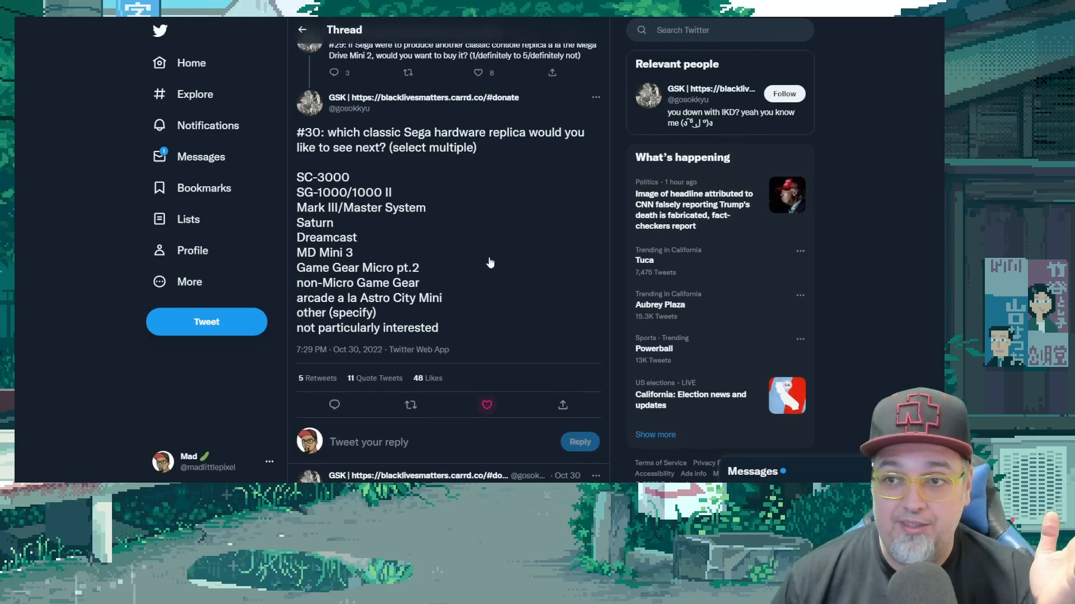
scroll(up, 3)
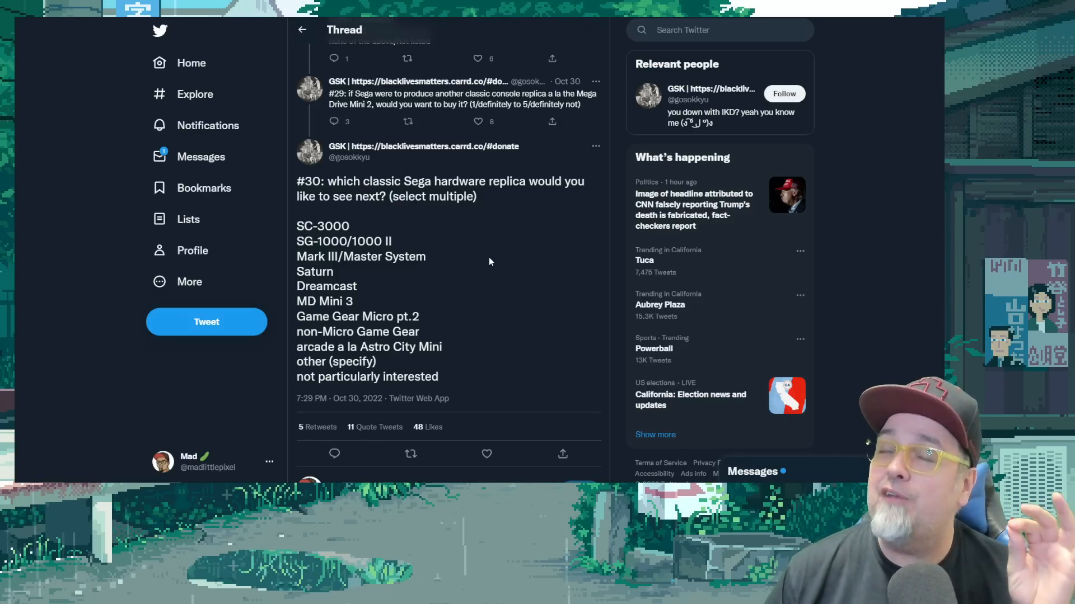
mouse_move(484, 251)
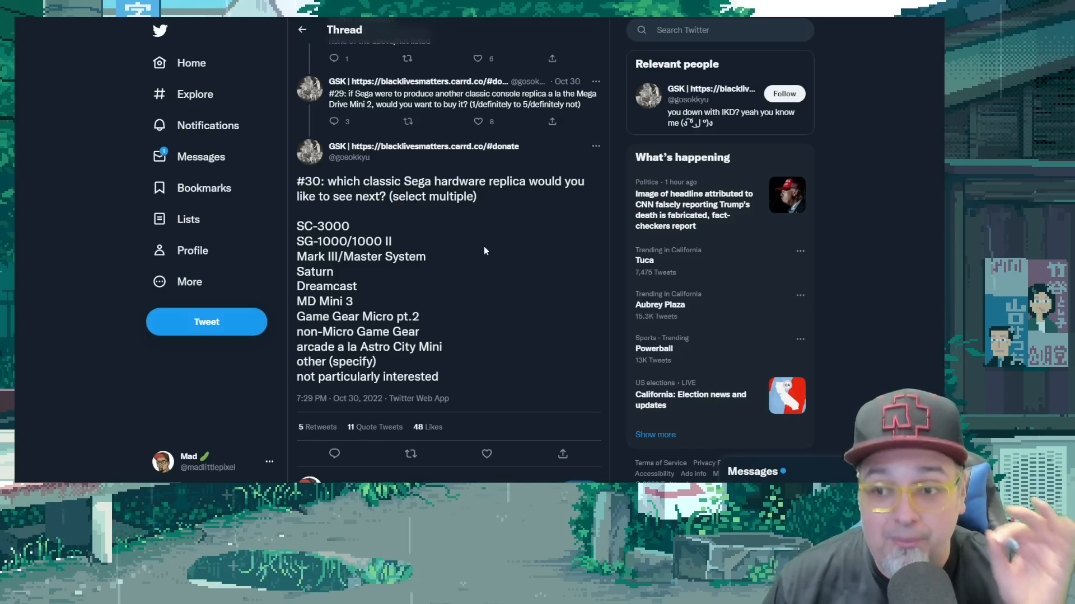
mouse_move(491, 250)
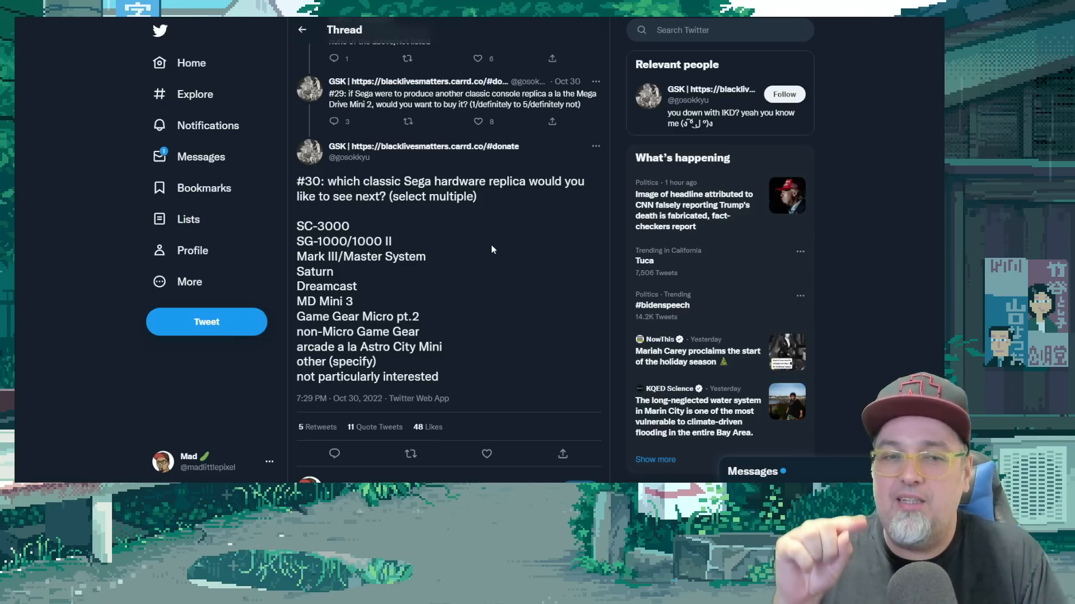
scroll(down, 3)
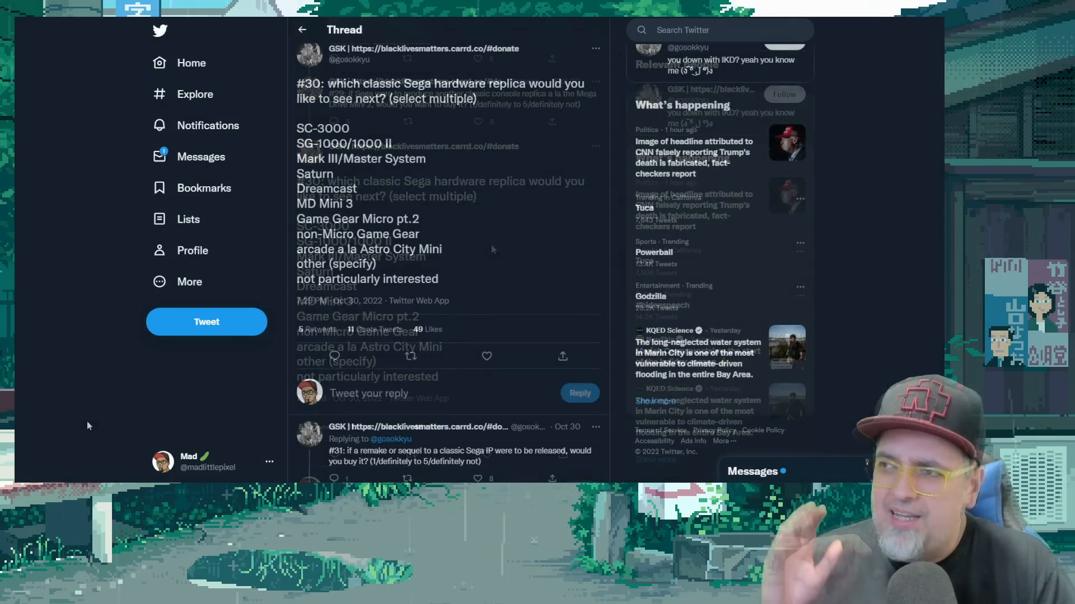